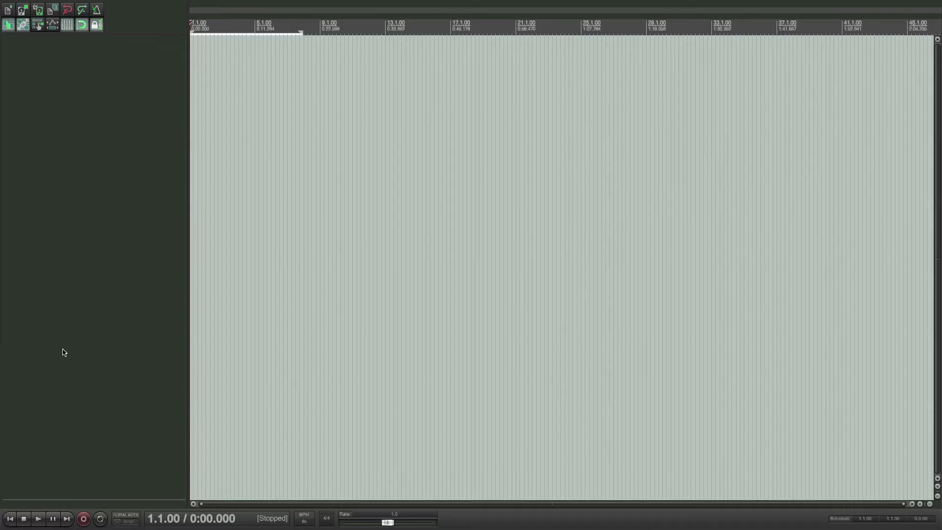
# Step: Insert a new track and load VSTi: Superior Drummer 2 onto it
pyautogui.doubleClick(66, 42)
pyautogui.write('superio')
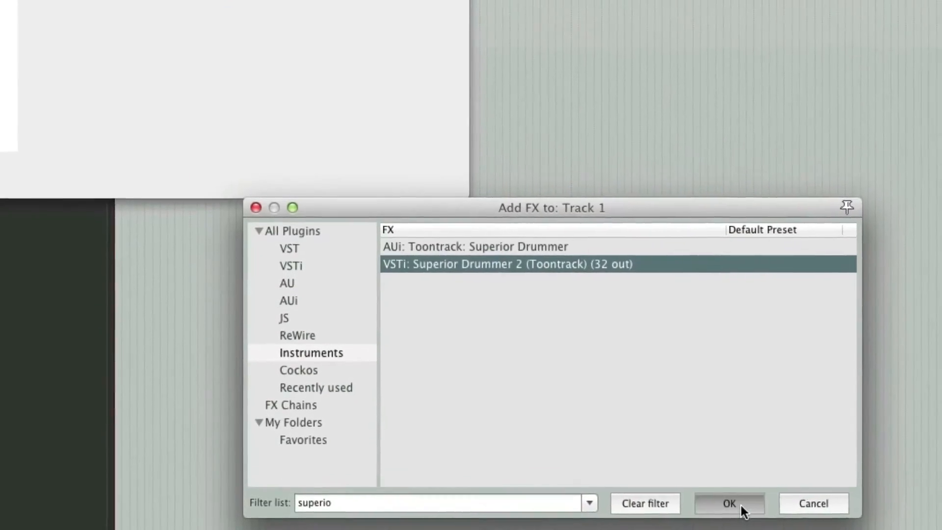
pyautogui.click(729, 502)
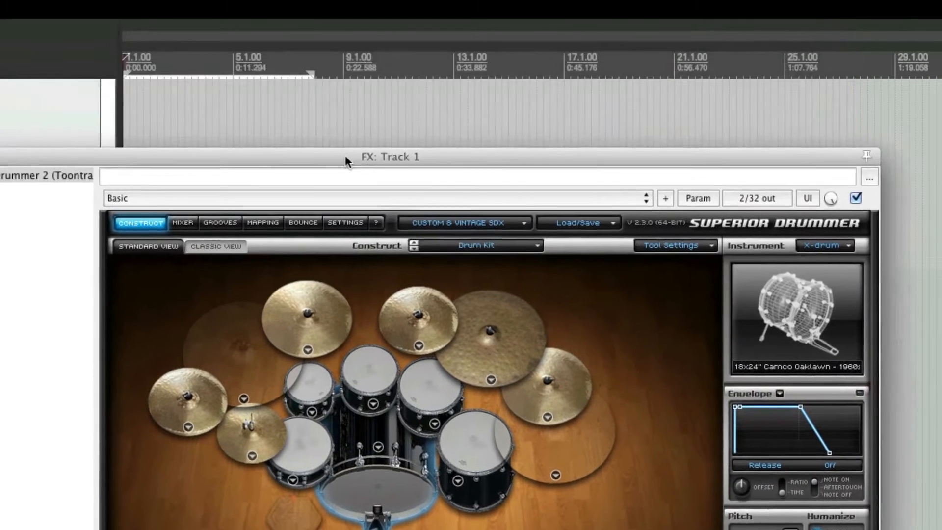
# Step: Load the N.Y. - AVATAR drum kit in Superior Drummer 2
pyautogui.moveTo(390, 157); pyautogui.dragTo(441, 242)
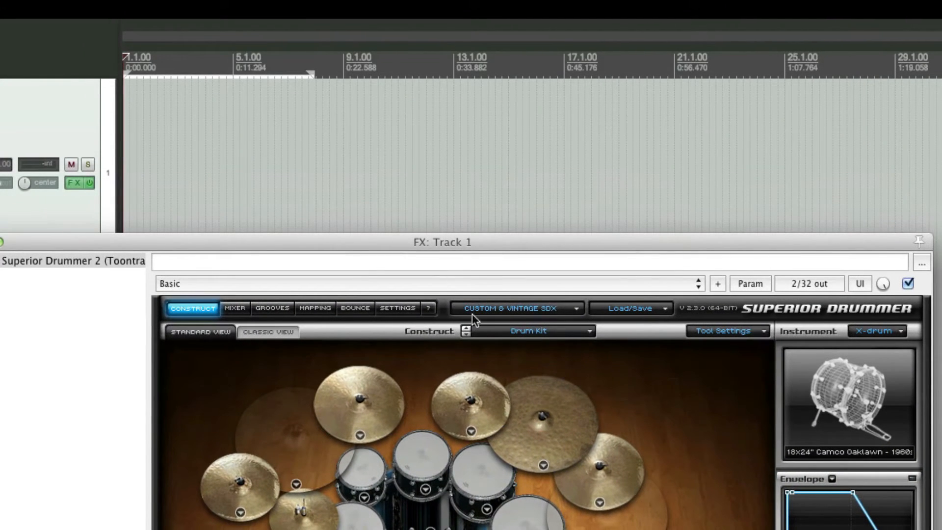
pyautogui.click(515, 308)
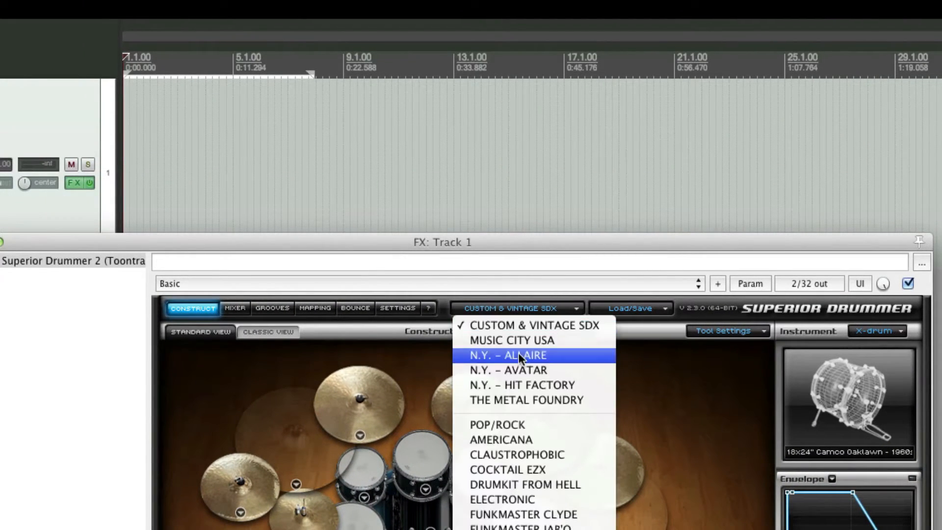
pyautogui.click(507, 355)
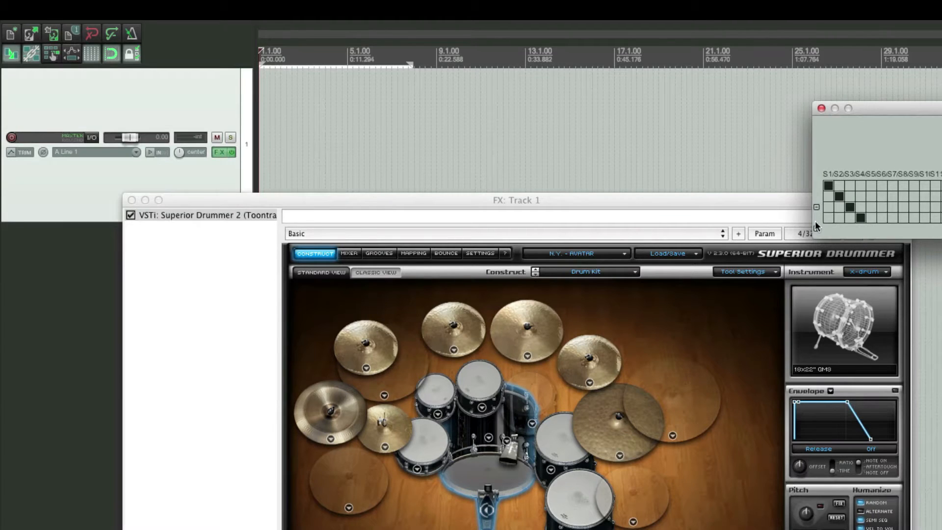
pyautogui.moveTo(515, 200); pyautogui.dragTo(683, 210)
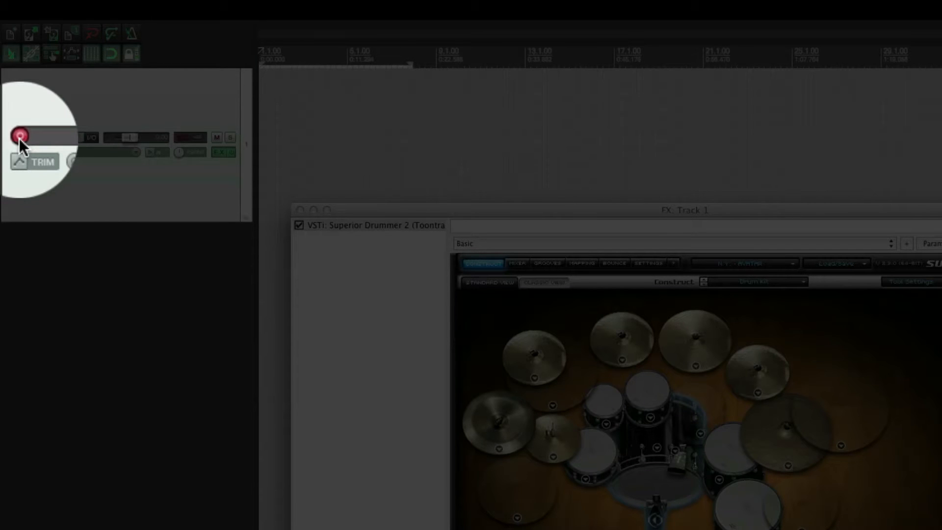
# Step: Set the drum track's record input to MIDI Port 1, Channel 1
pyautogui.rightClick(24, 137)
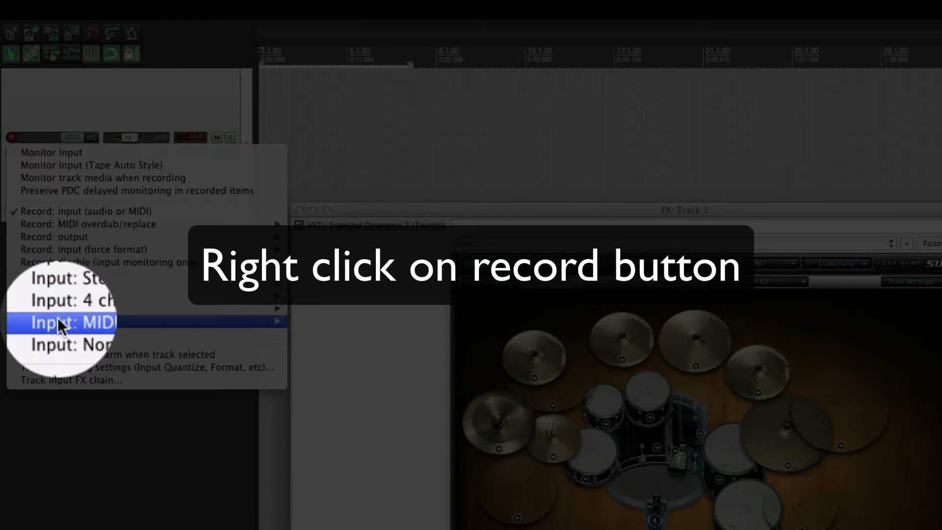
pyautogui.moveTo(54, 322)
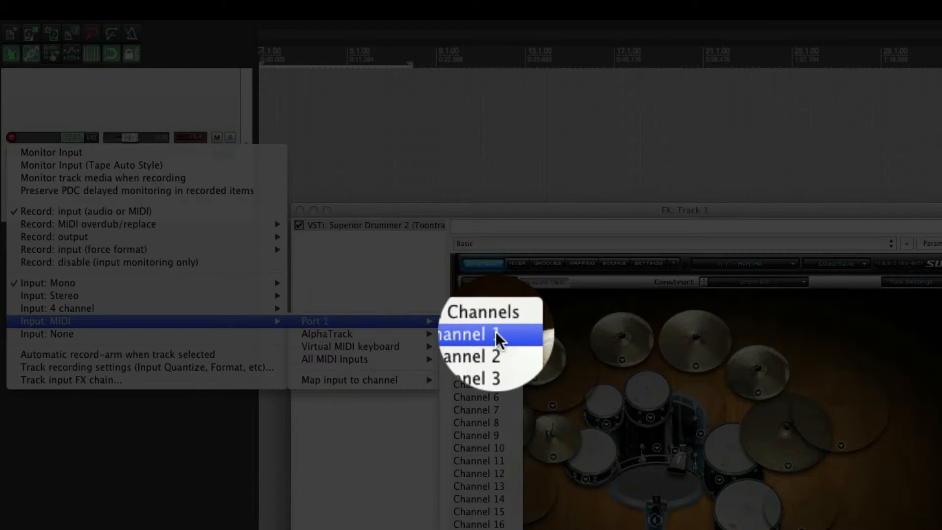
pyautogui.click(475, 334)
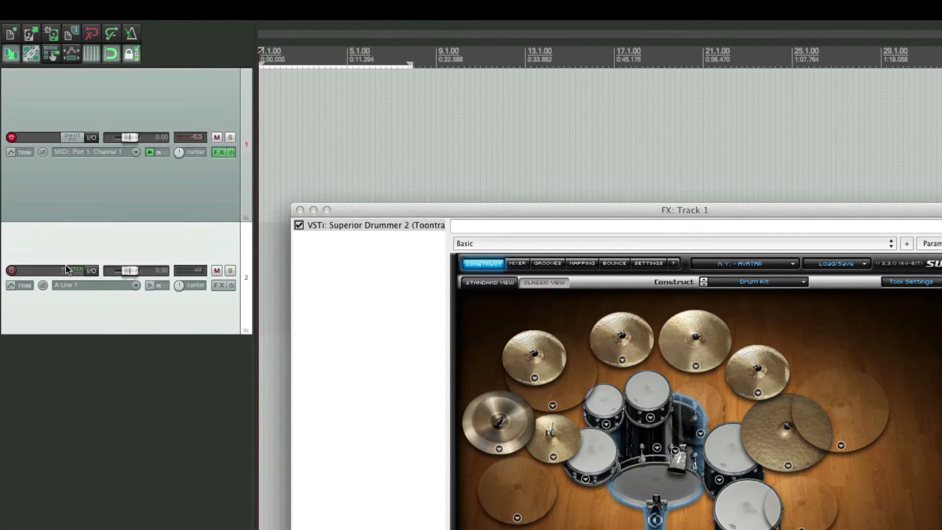
# Step: Rename track 1 to 'SD' and track 2 to 'Verb'
pyautogui.doubleClick(69, 137)
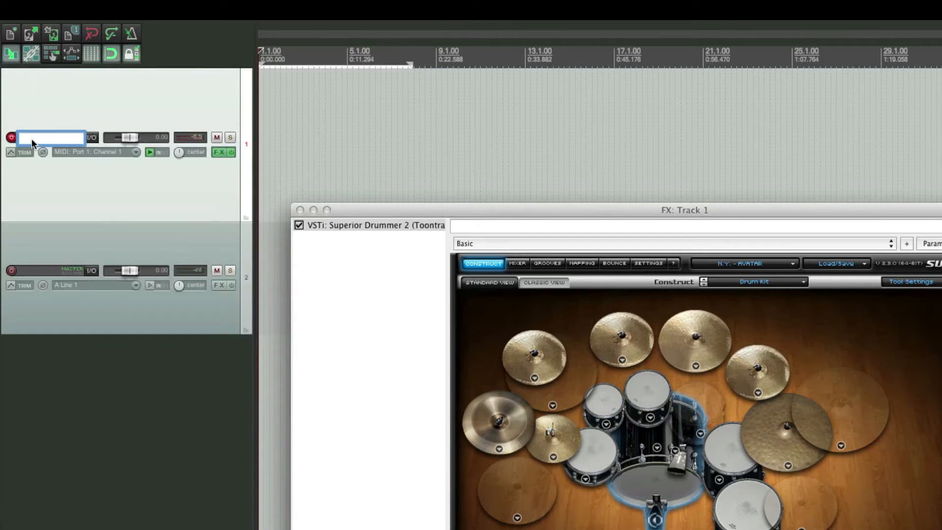
pyautogui.write('SD')
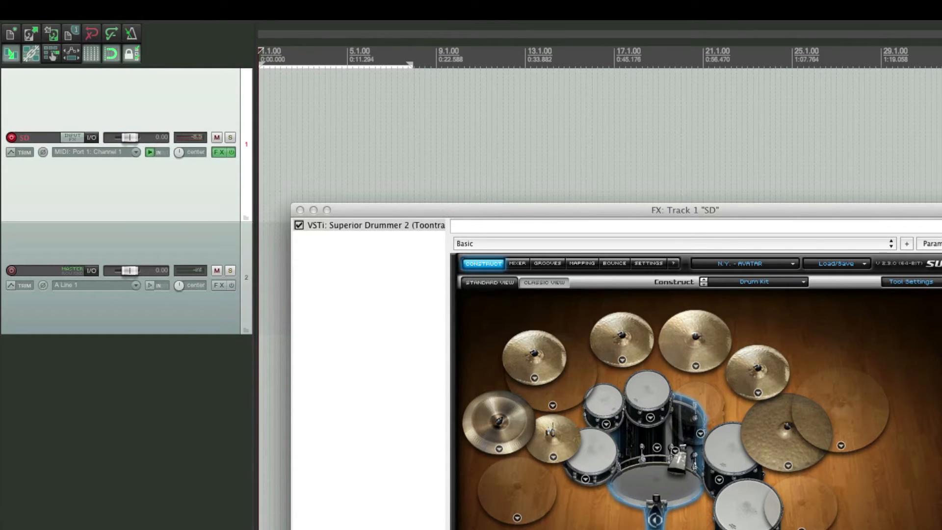
pyautogui.doubleClick(51, 271)
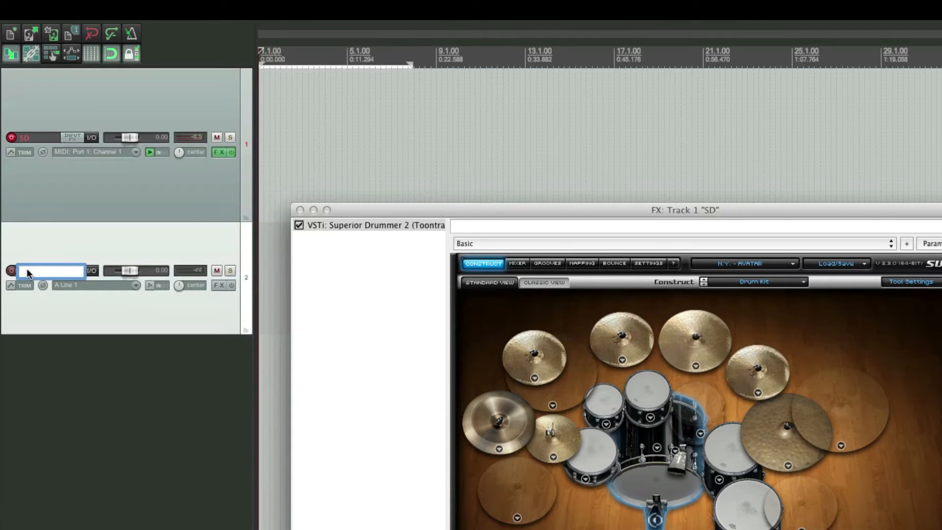
pyautogui.write('Verb')
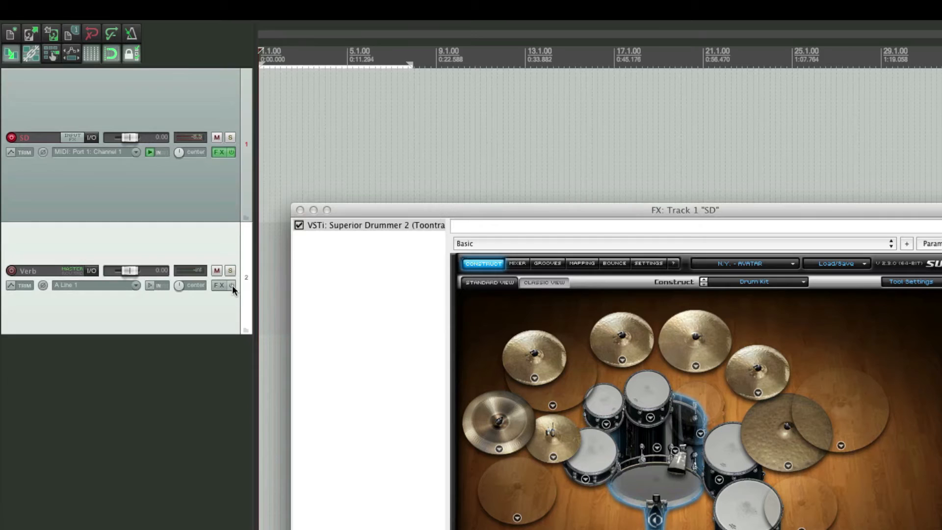
pyautogui.click(219, 284)
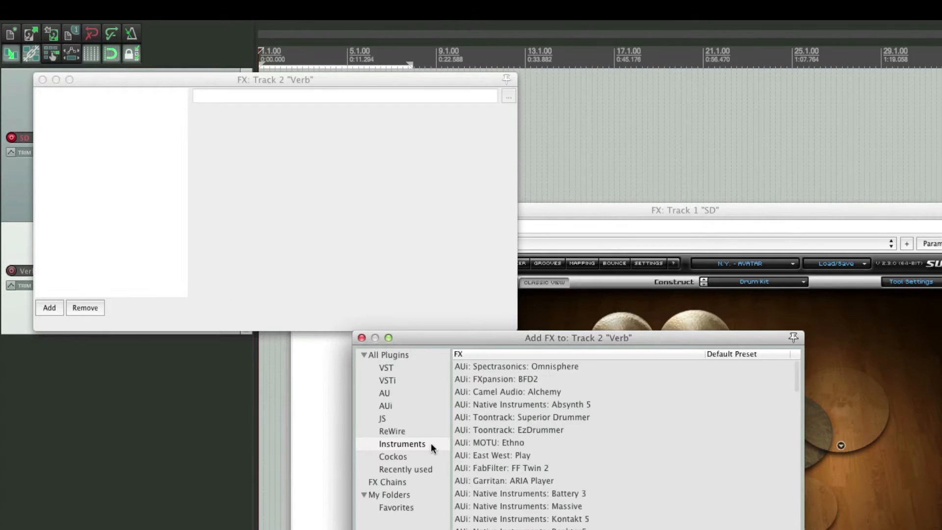
# Step: Add VST: ReaVerbate from the Cockos folder to the Verb track
pyautogui.click(393, 456)
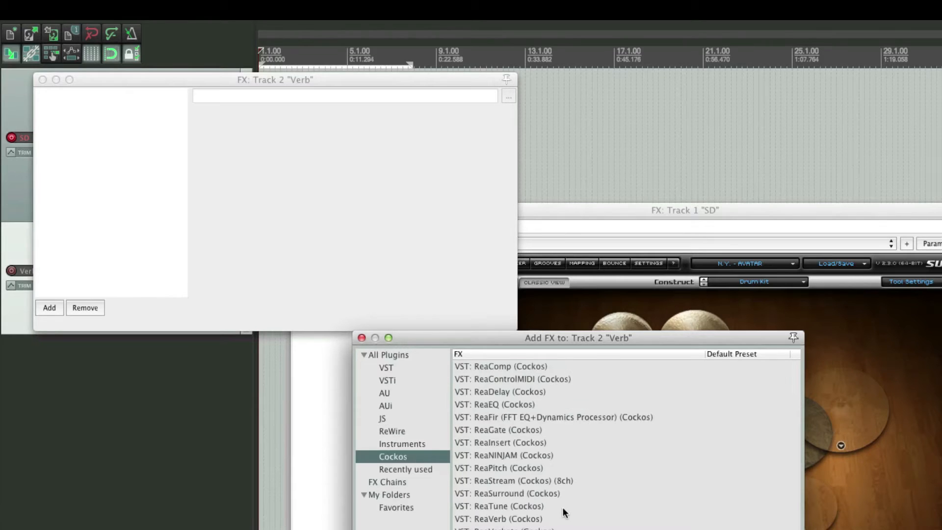
pyautogui.scroll(-3)
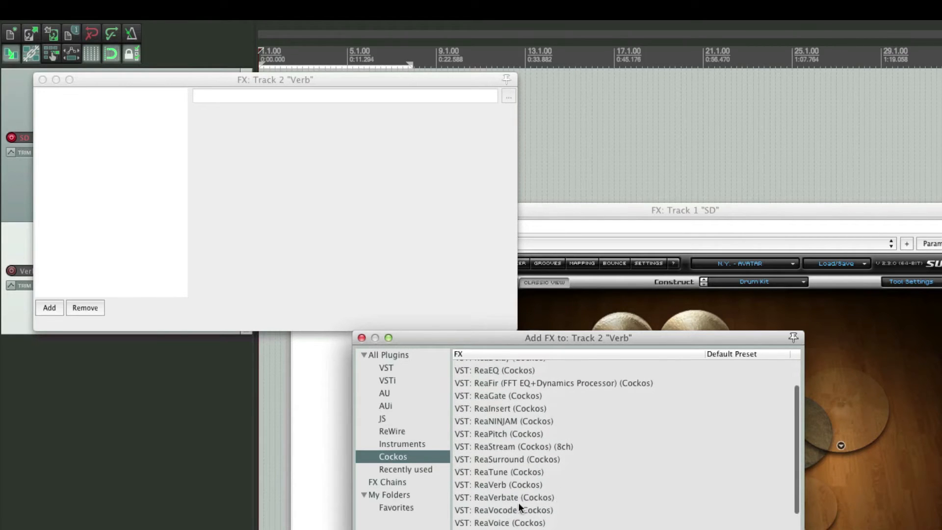
pyautogui.click(503, 496)
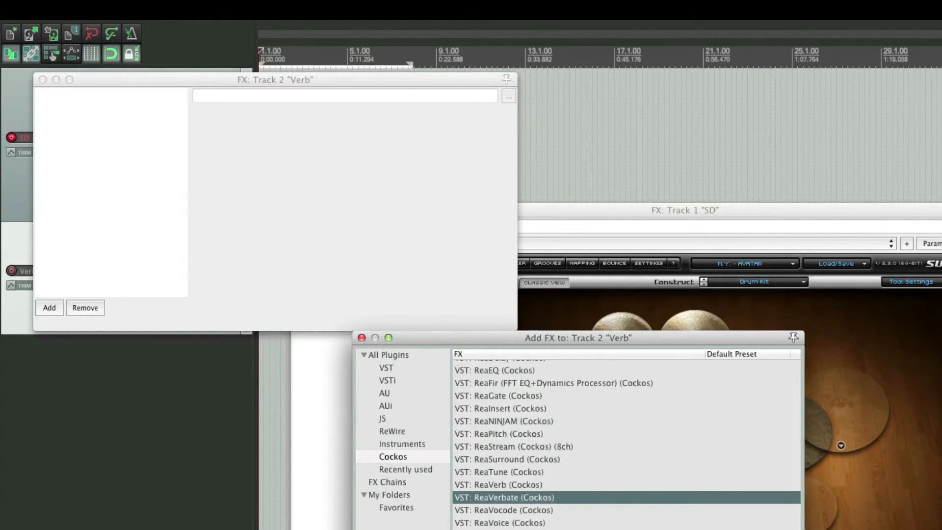
pyautogui.doubleClick(504, 497)
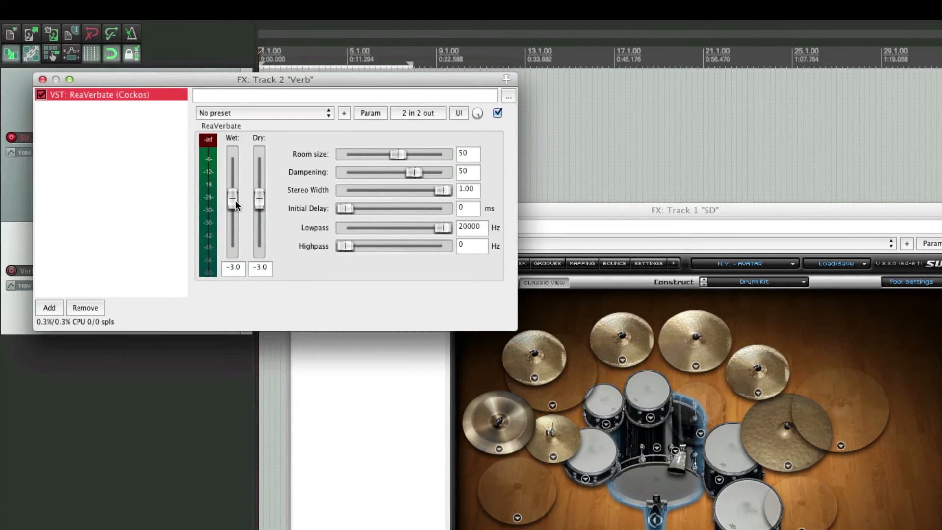
# Step: Set ReaVerbate fully wet with dry muted and room size 63
pyautogui.moveTo(259, 195); pyautogui.dragTo(259, 247)
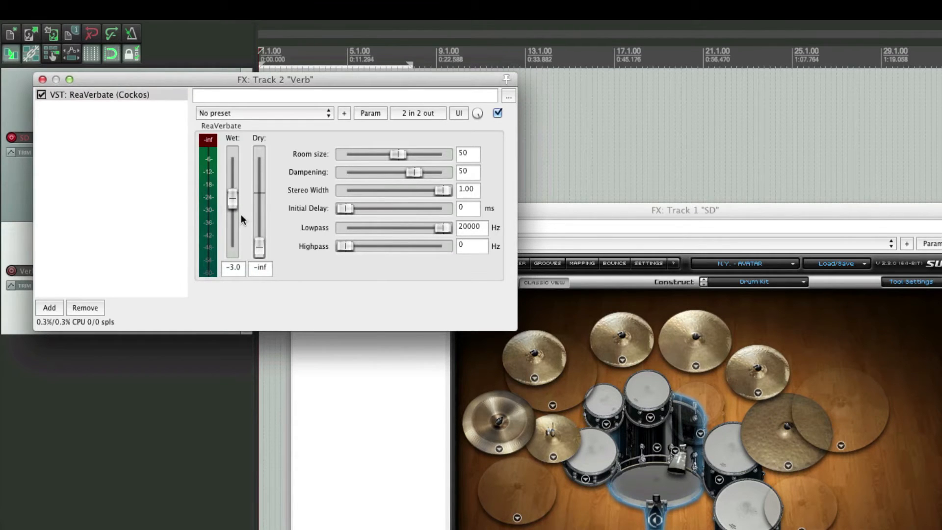
pyautogui.moveTo(233, 195); pyautogui.dragTo(233, 192)
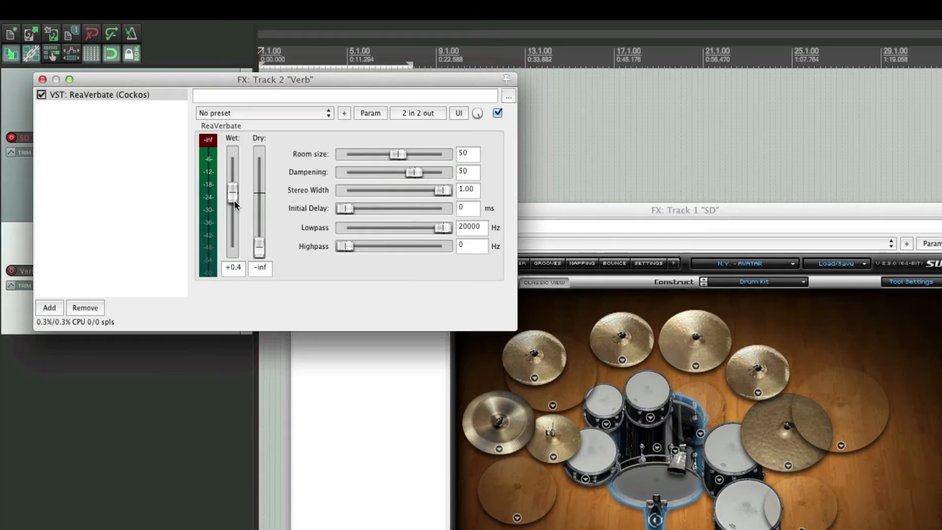
pyautogui.moveTo(232, 193); pyautogui.dragTo(233, 195)
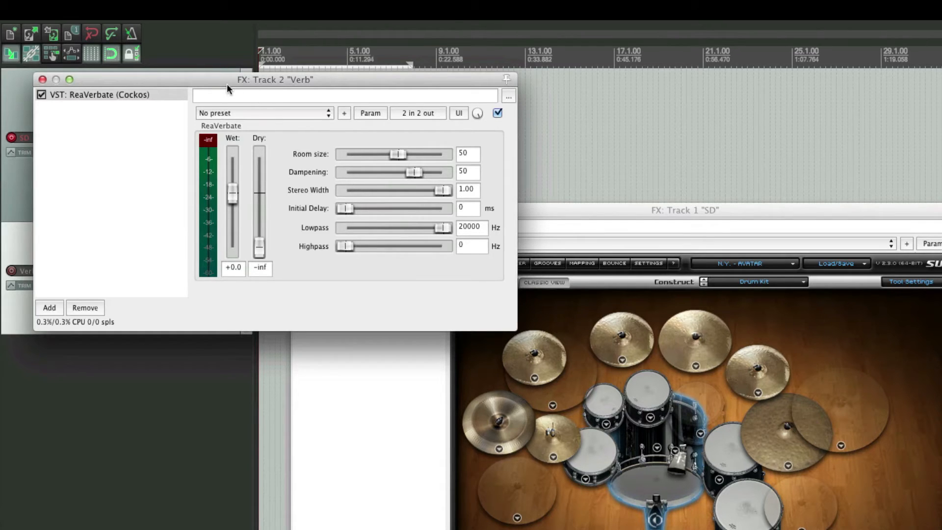
pyautogui.moveTo(224, 88)
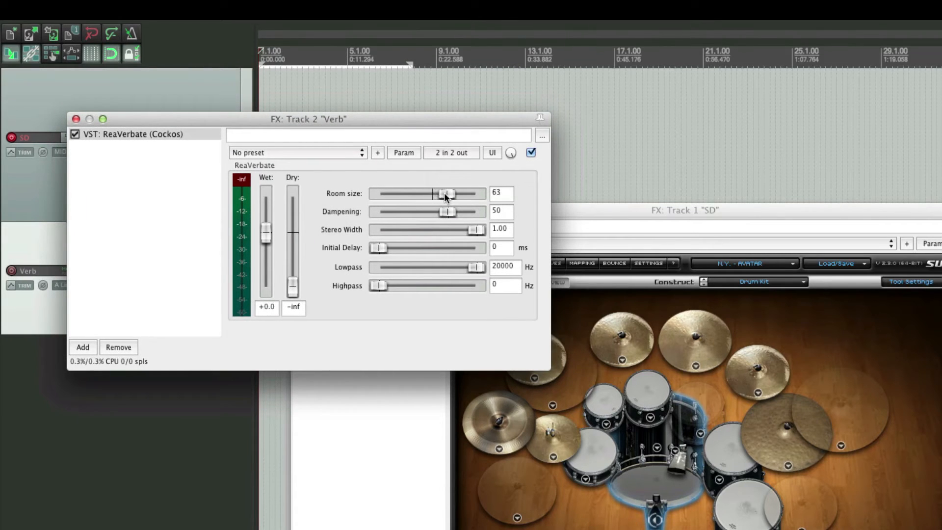
pyautogui.moveTo(445, 194); pyautogui.dragTo(452, 193)
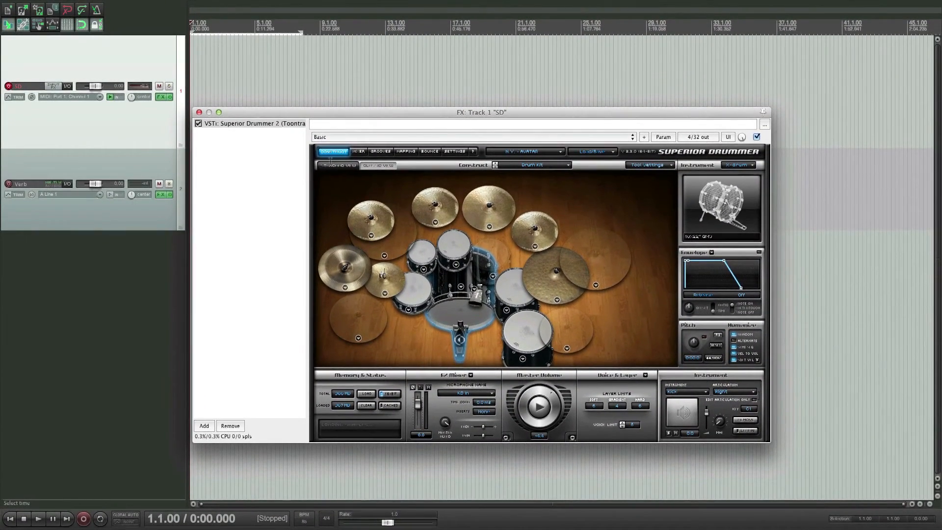
# Step: In the Superior Drummer mixer, send the SD Top channel to a bus
pyautogui.click(357, 151)
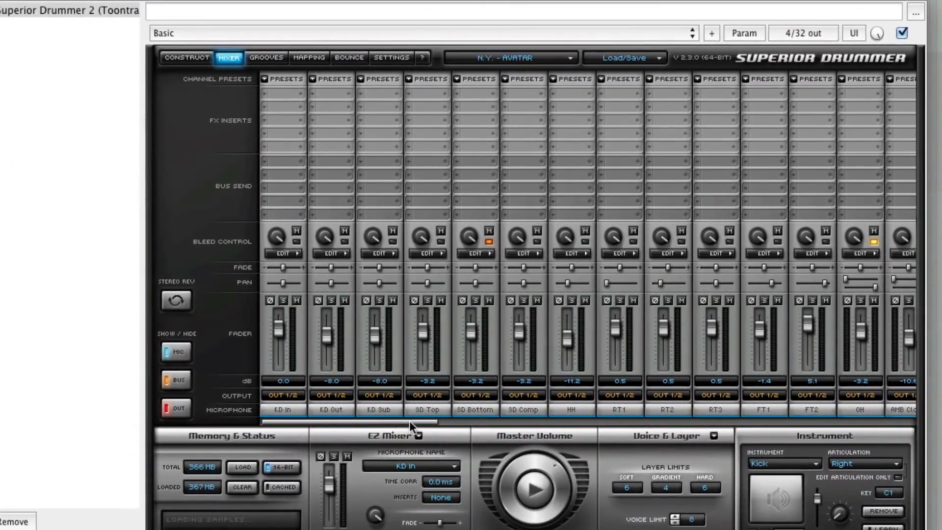
pyautogui.moveTo(442, 419)
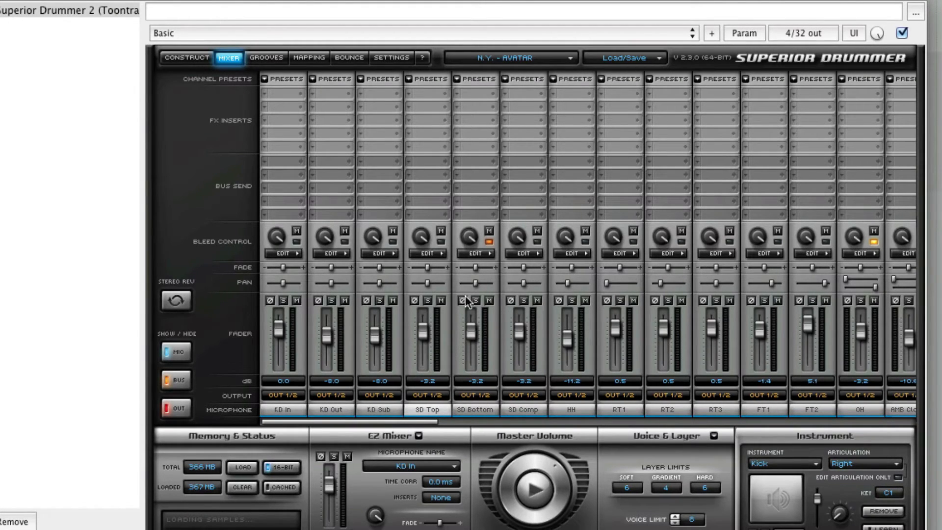
pyautogui.moveTo(443, 182)
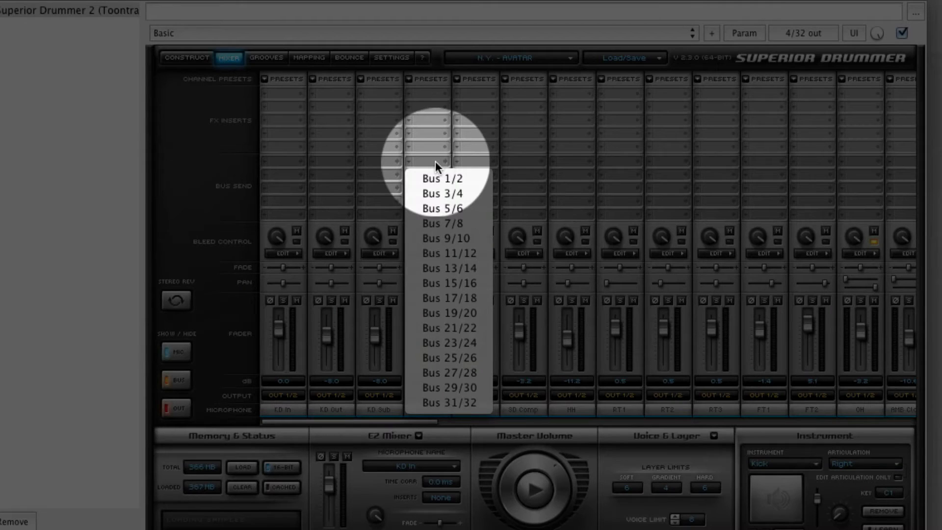
pyautogui.click(441, 178)
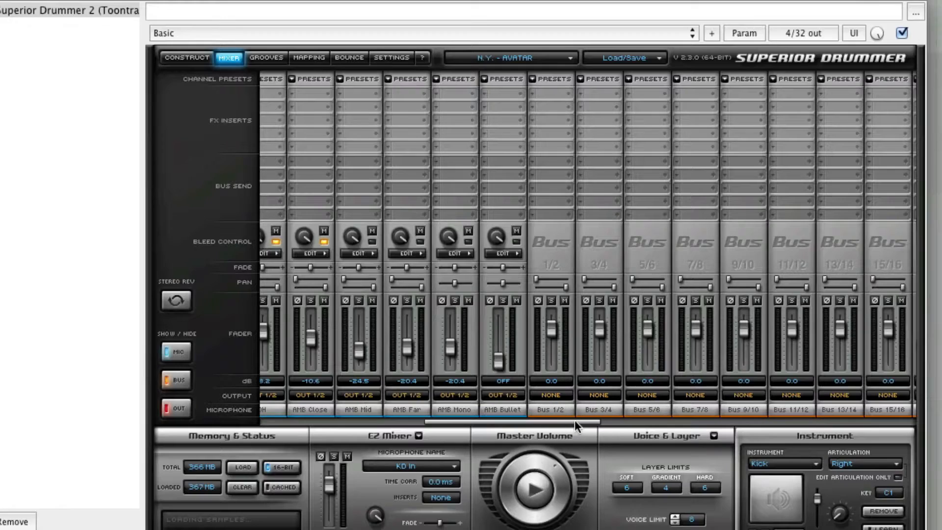
pyautogui.moveTo(555, 370)
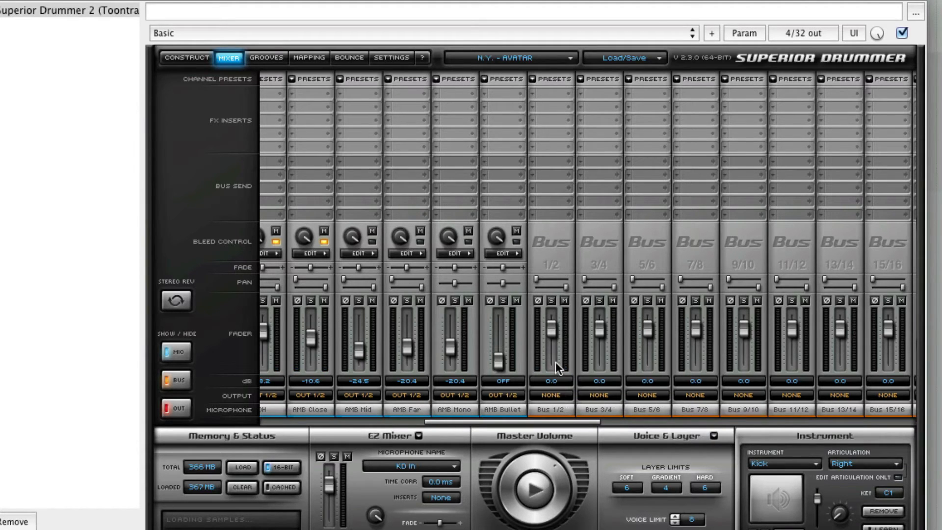
pyautogui.moveTo(551, 407)
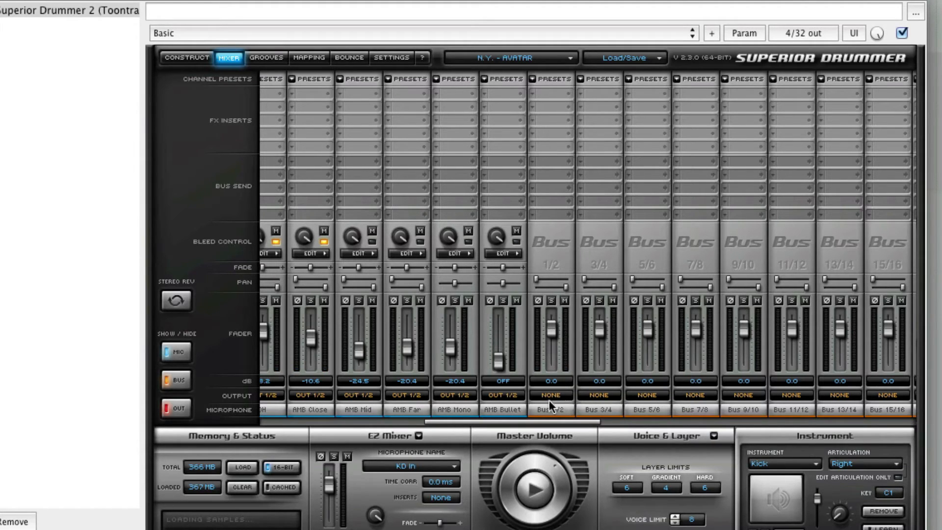
pyautogui.moveTo(560, 406)
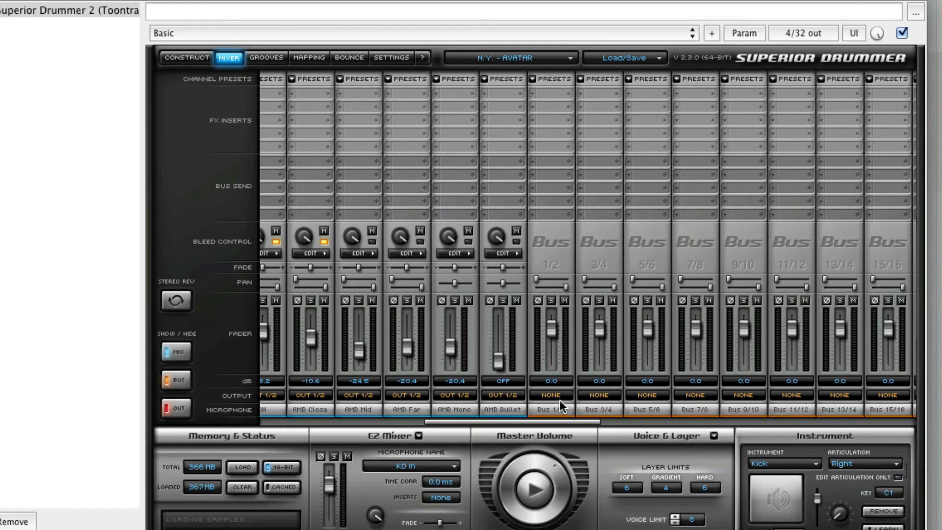
# Step: Set Bus 1/2's output to Out 3/4 in the Superior Drummer mixer
pyautogui.click(549, 394)
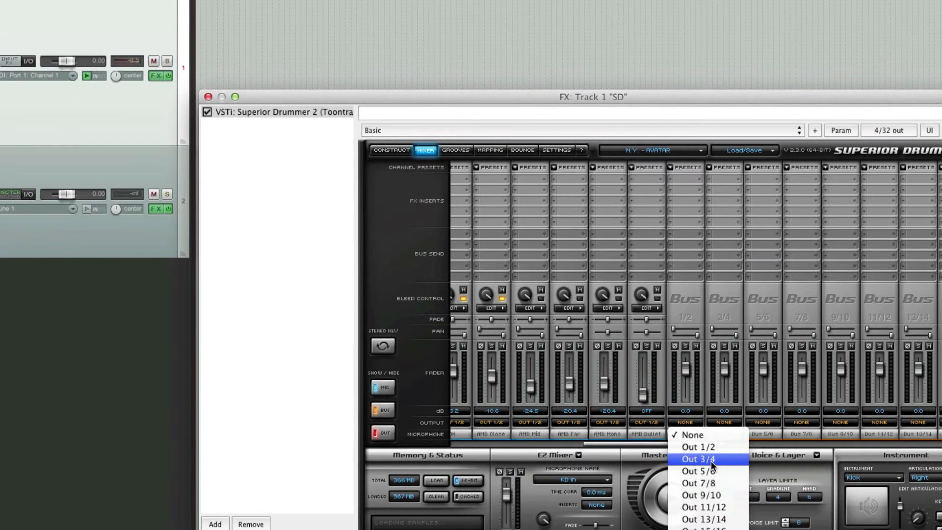
pyautogui.click(698, 460)
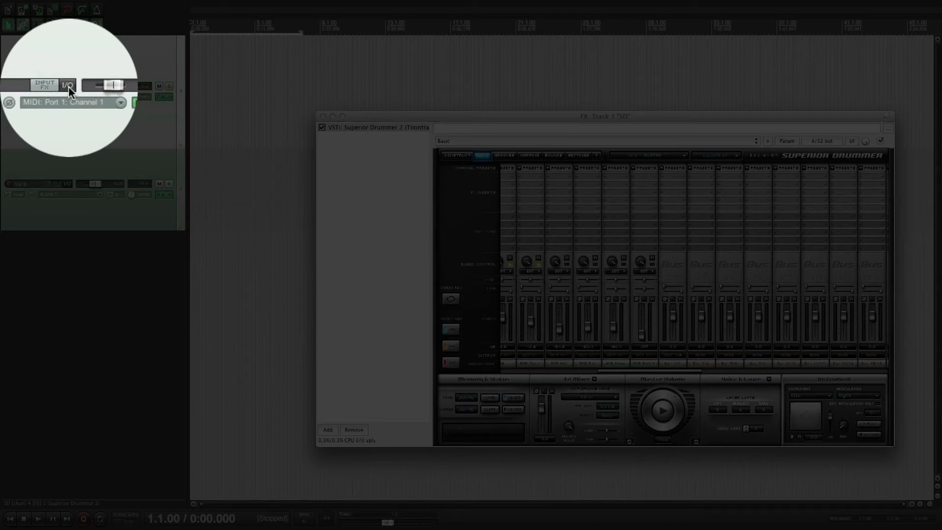
# Step: Add a new send from the SD track to 2: Verb in its routing window
pyautogui.click(68, 86)
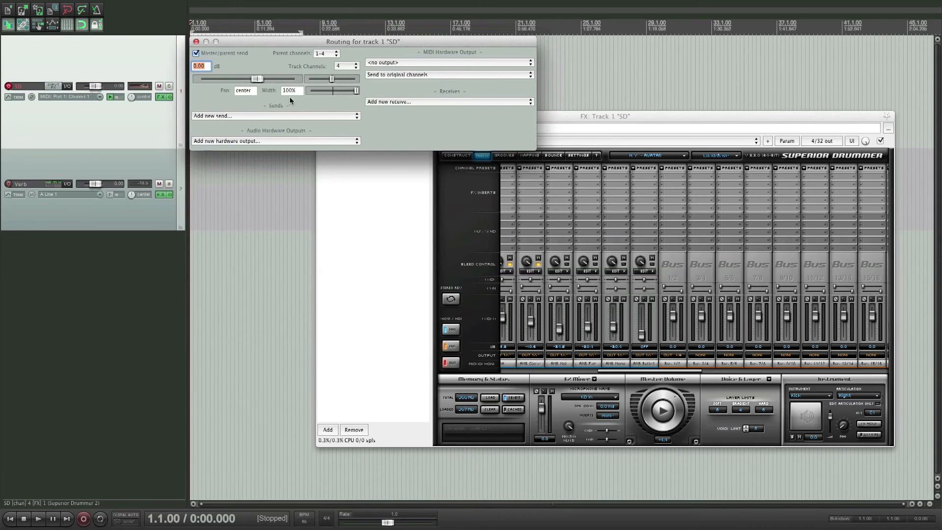
pyautogui.moveTo(363, 41); pyautogui.dragTo(383, 80)
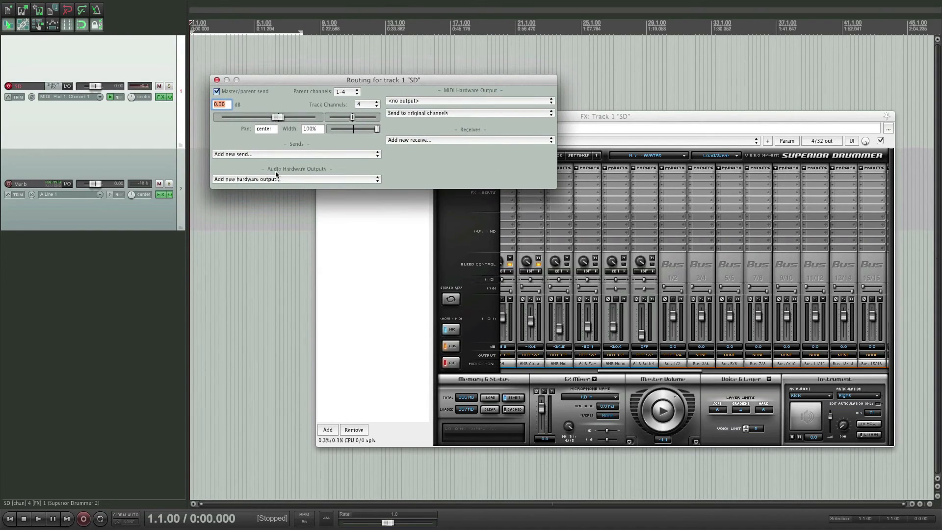
pyautogui.click(294, 154)
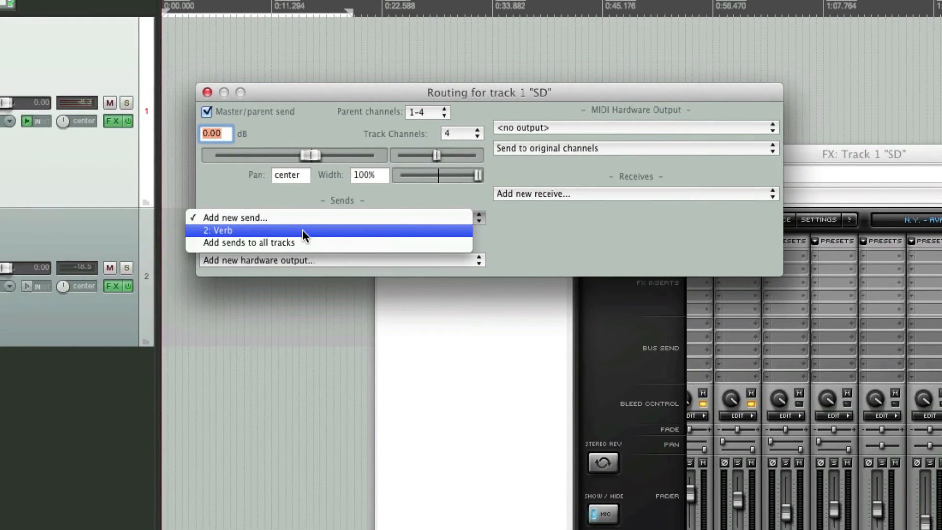
pyautogui.click(217, 230)
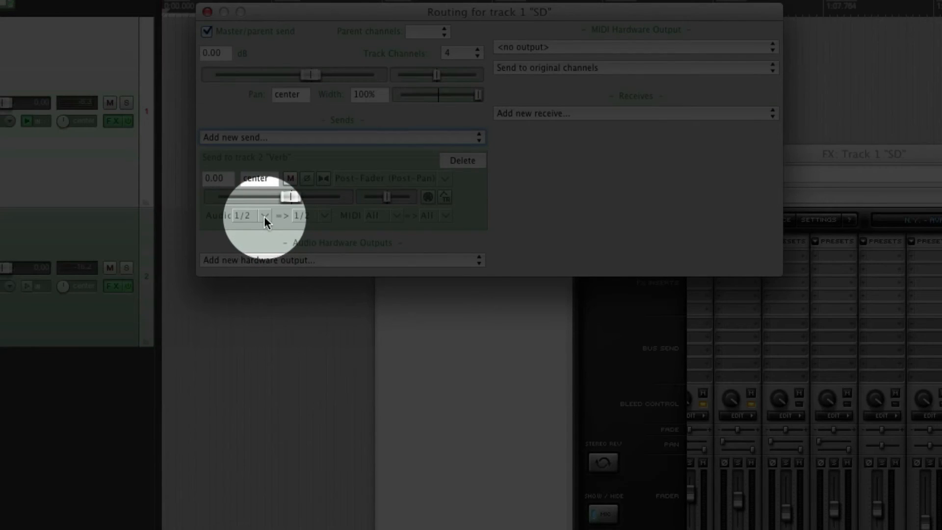
# Step: Set the send's source to stereo channels 3/4 and bypass the Verb track's FX
pyautogui.click(264, 215)
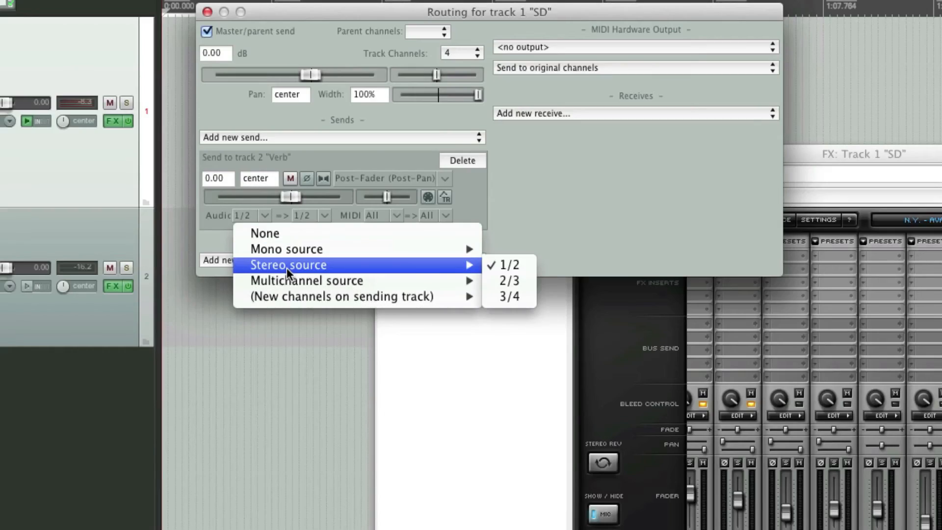
pyautogui.moveTo(509, 296)
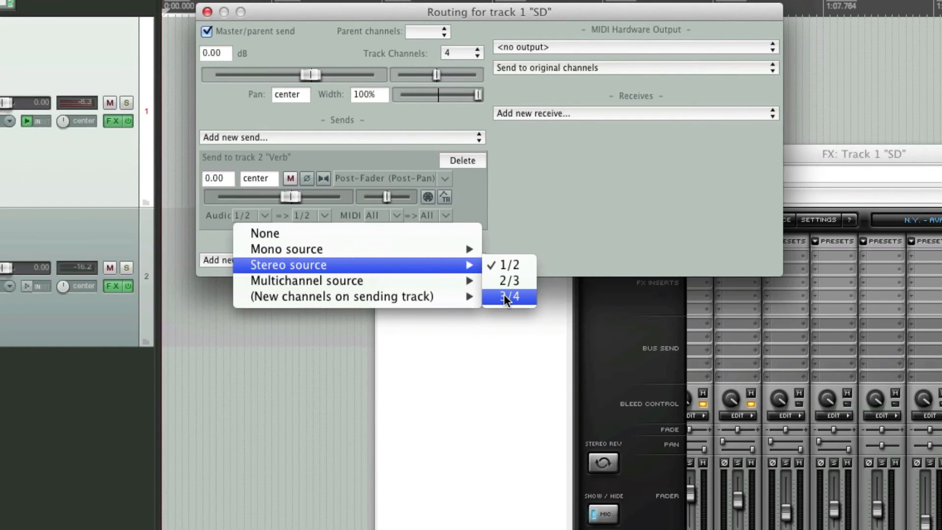
pyautogui.click(507, 297)
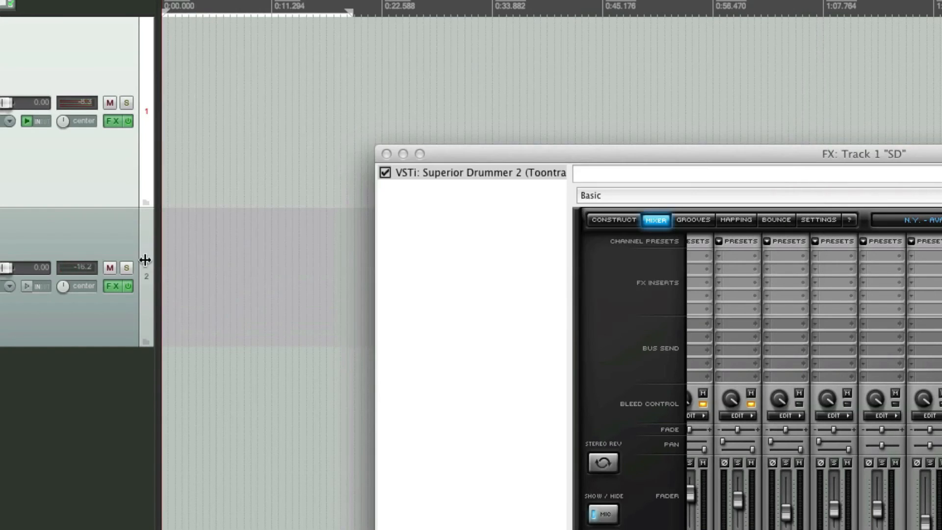
pyautogui.click(111, 286)
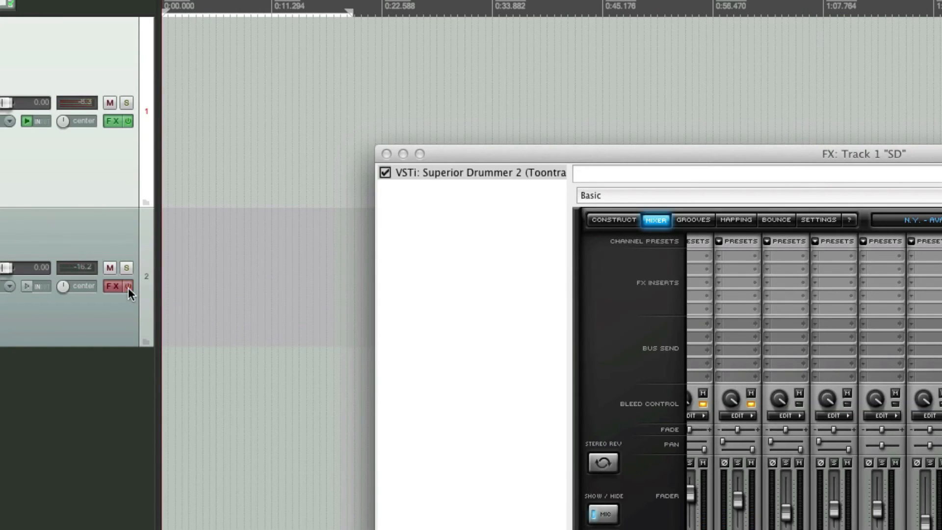